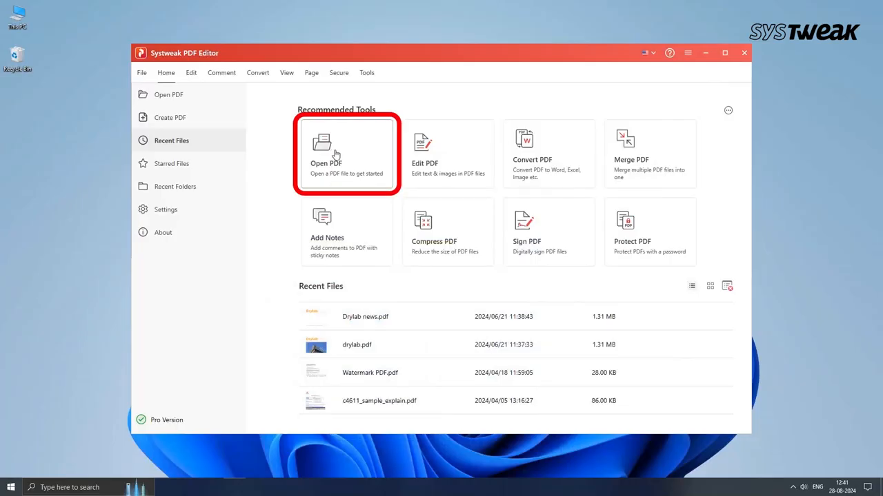
Load Drylab news (2).pdf and start Protect from the Secure tools
click(346, 153)
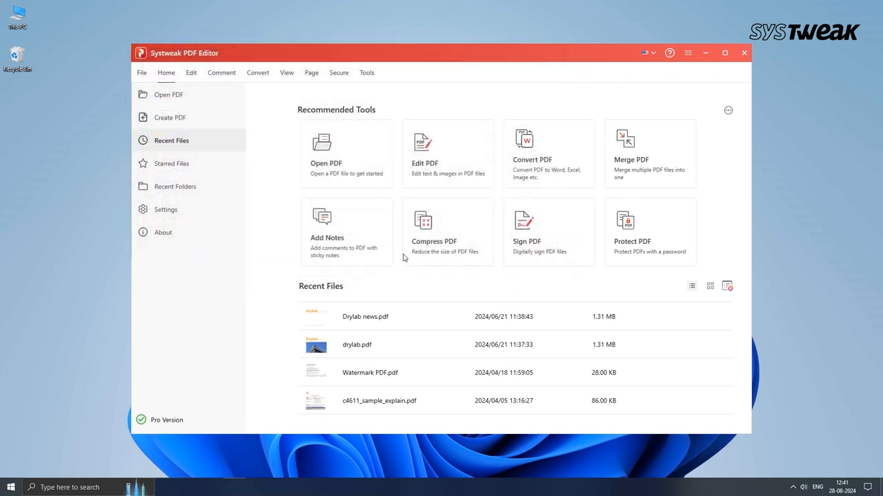
double_click(366, 316)
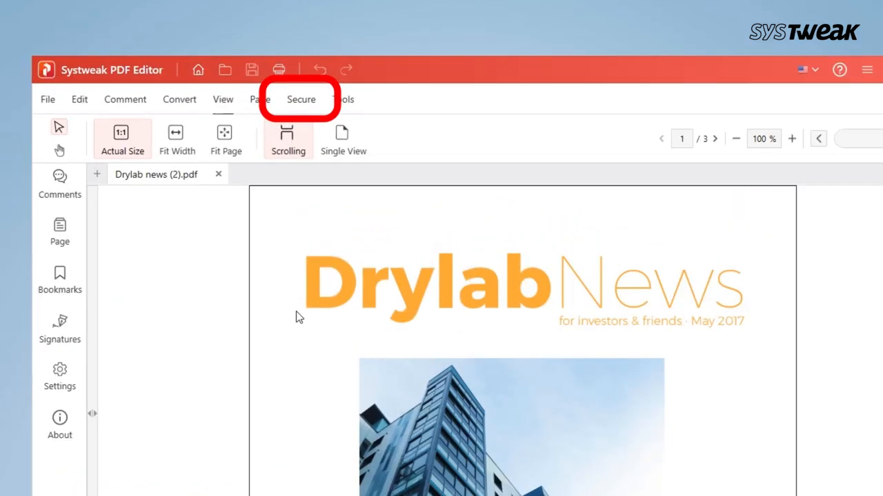
click(301, 99)
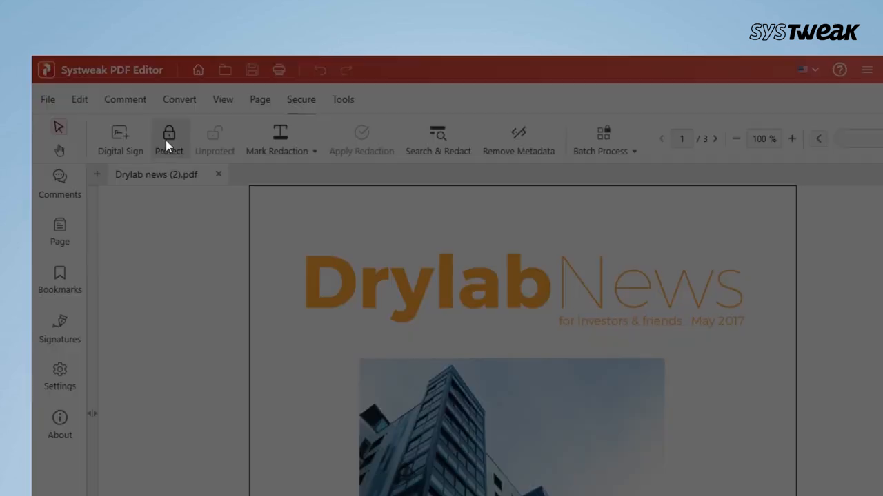
click(168, 138)
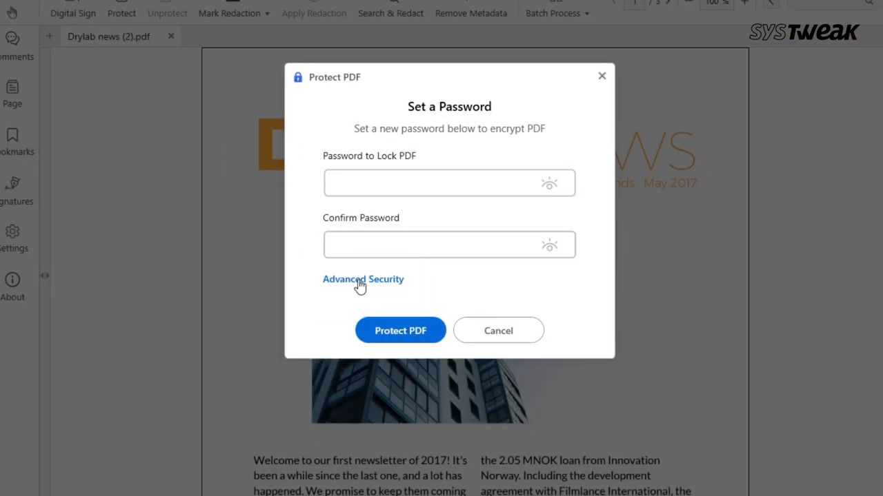
Enter the document open password and the permissions password under Advanced Security
click(363, 278)
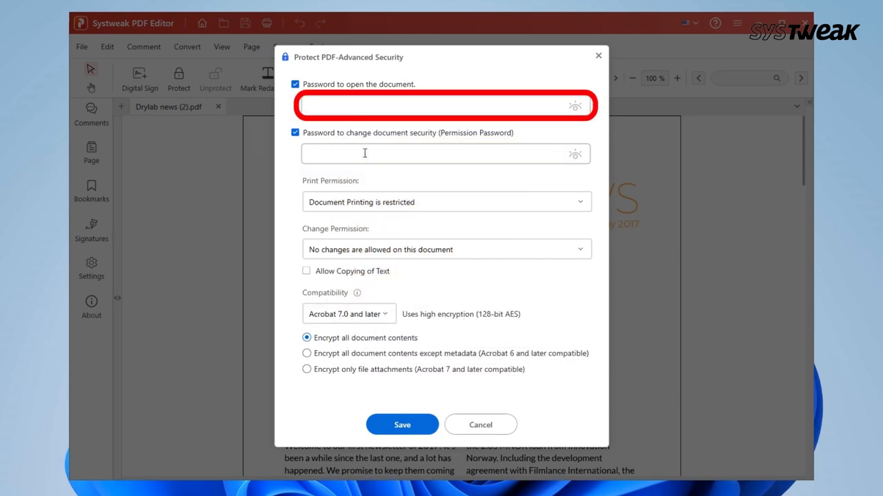
text(***)
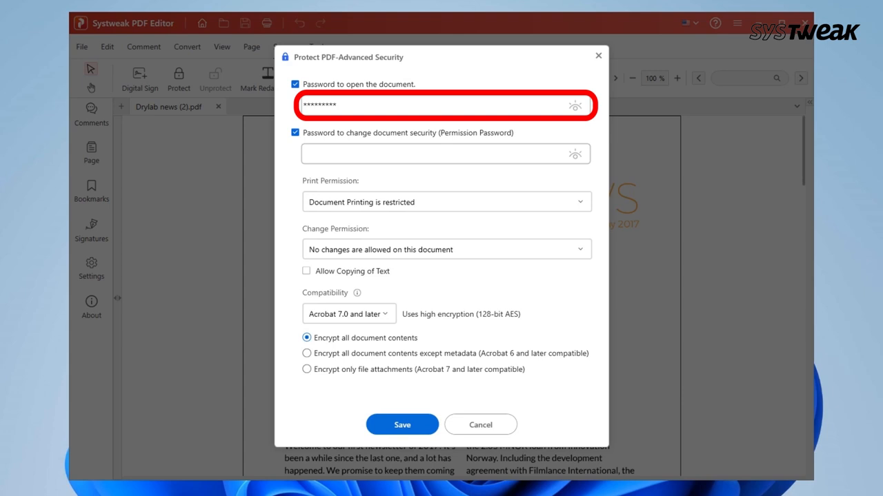
click(447, 153)
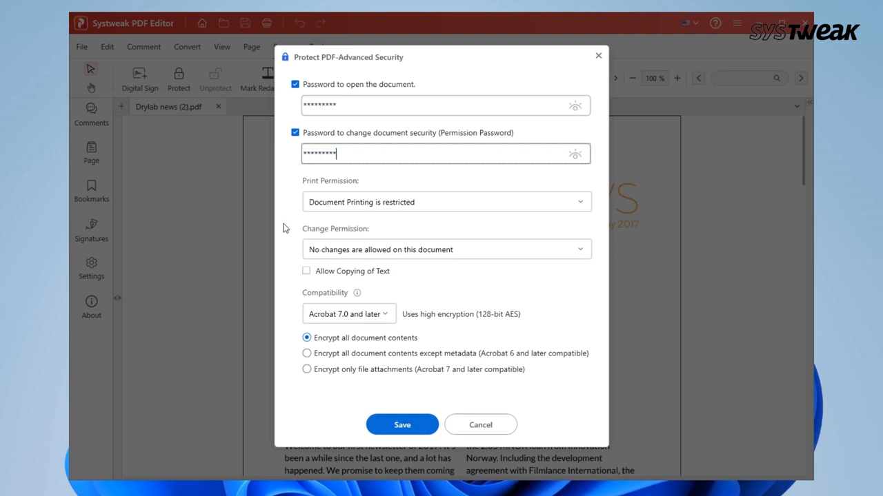
Set Print Permission to restricted and Change Permission to no changes allowed
click(447, 202)
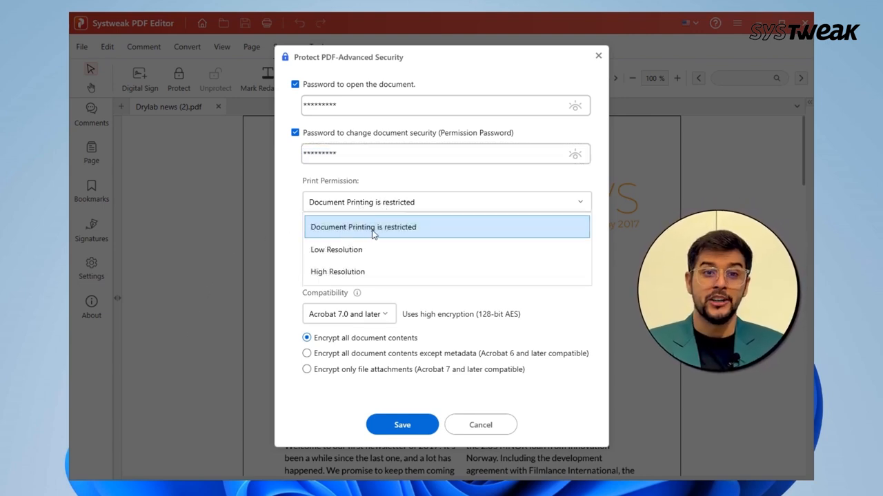
click(361, 227)
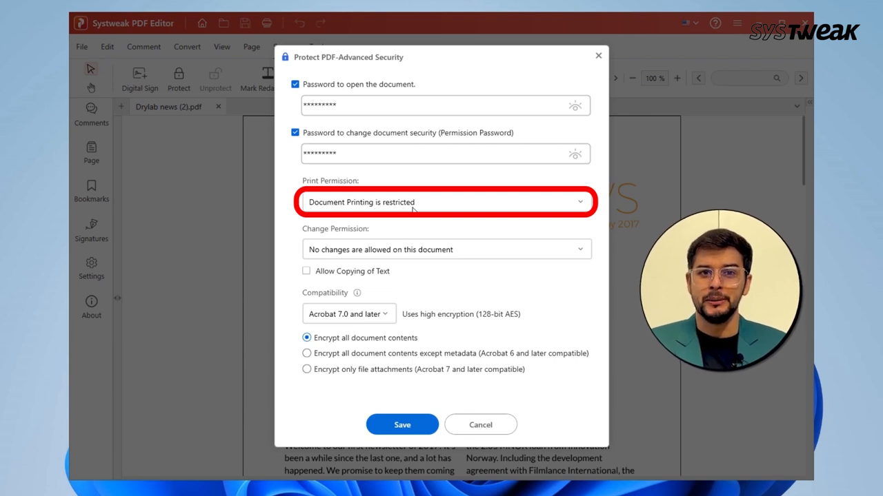
mouse_move(752, 285)
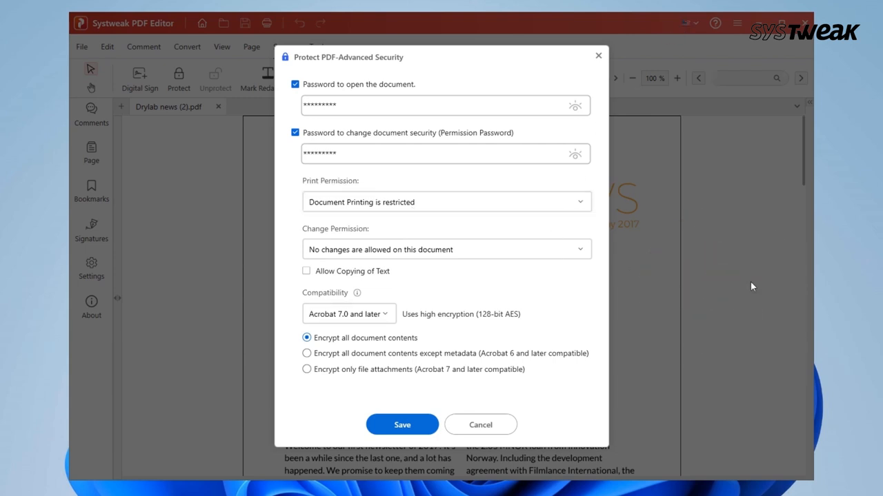
mouse_move(351, 254)
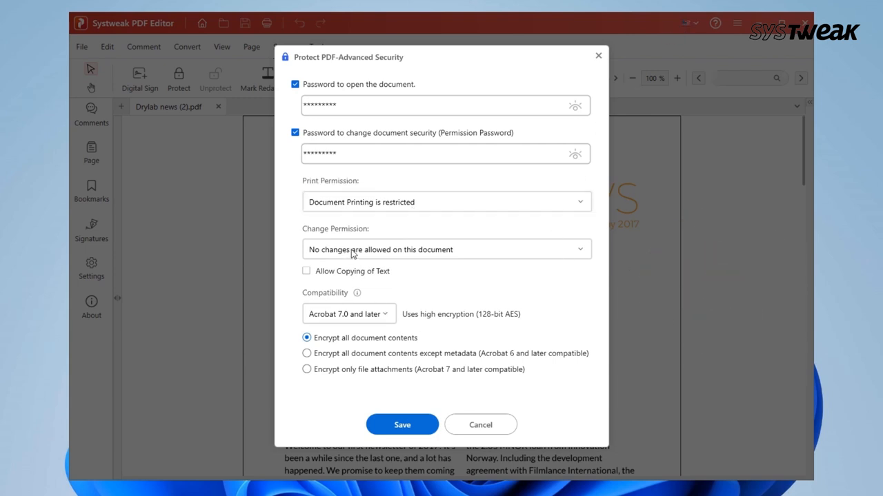
click(447, 248)
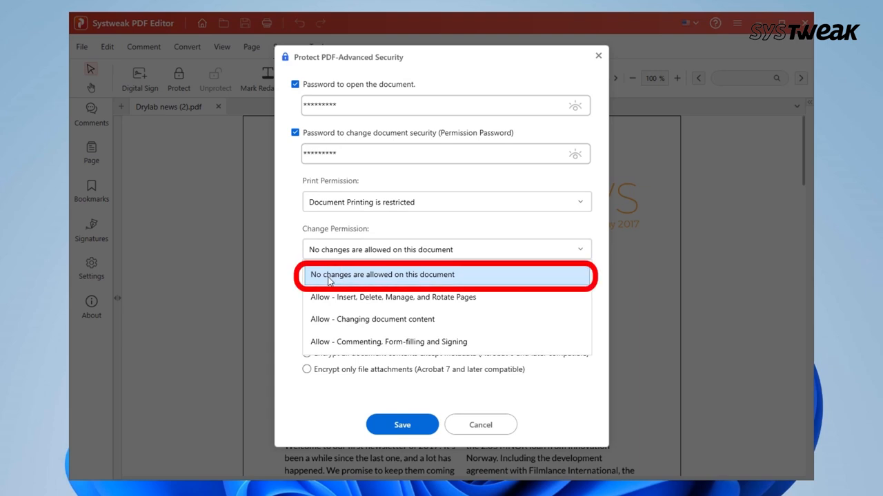
click(380, 275)
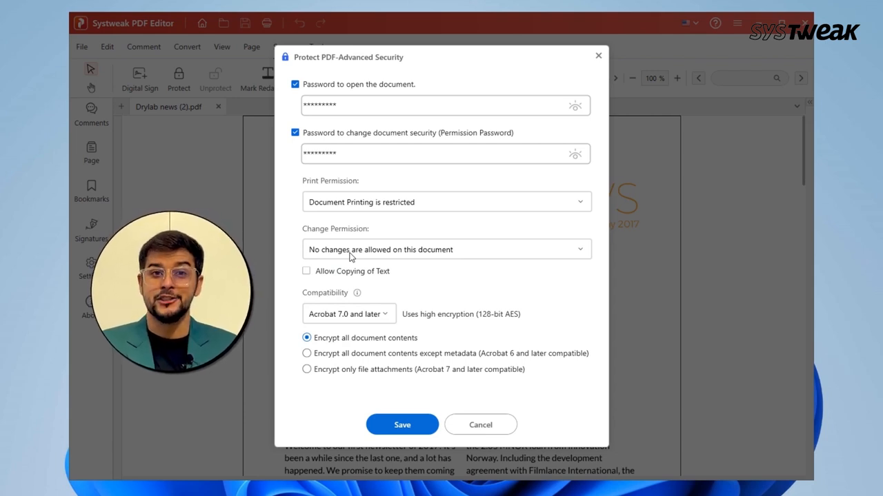
Leave Allow Copying of Text off and save the protected PDF
click(306, 270)
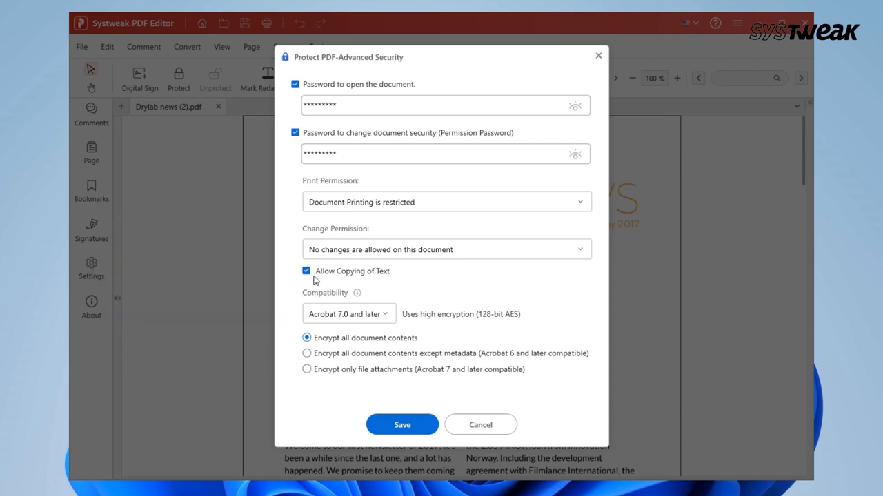
click(306, 270)
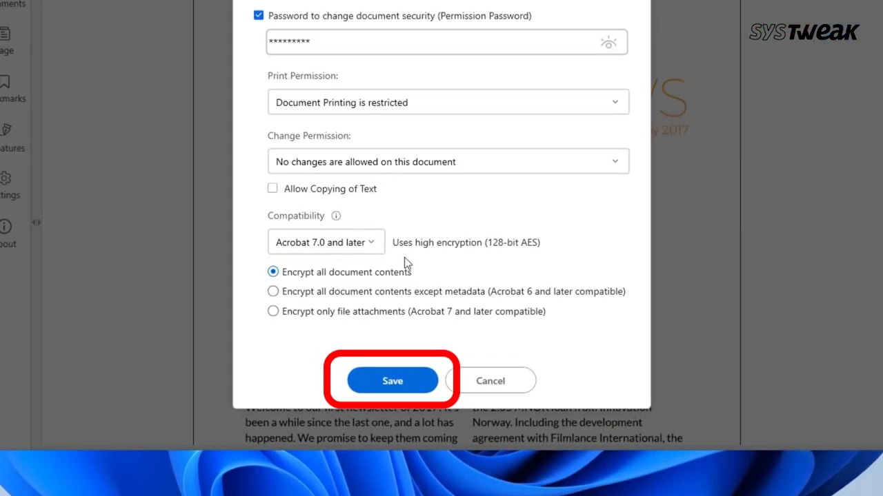
click(391, 381)
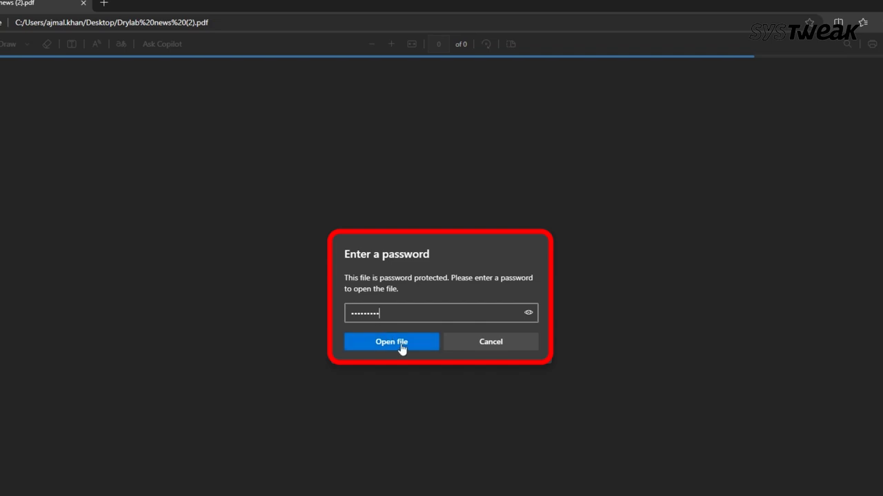
Unlock the Drylab news PDF in Edge with its password, printing greyed out
click(391, 342)
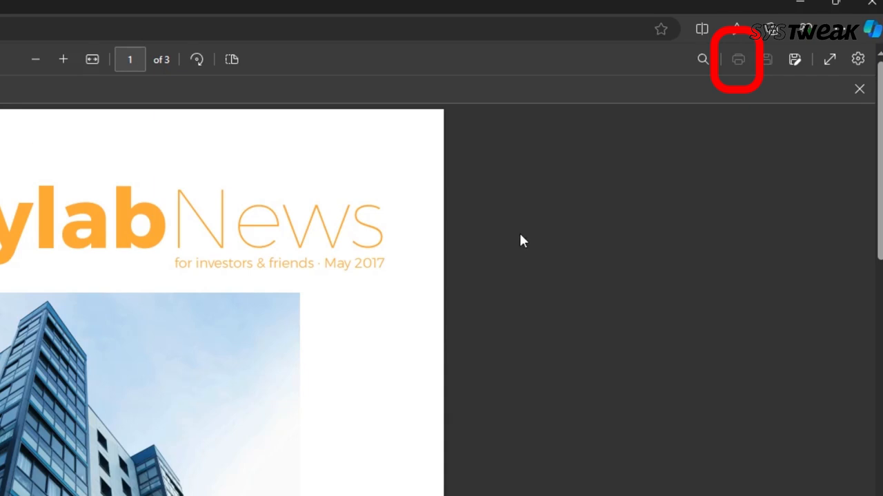
mouse_move(764, 69)
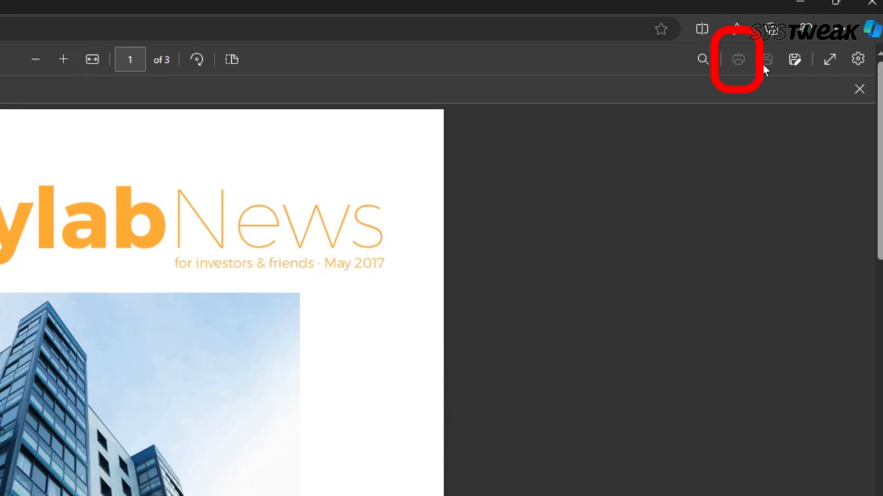